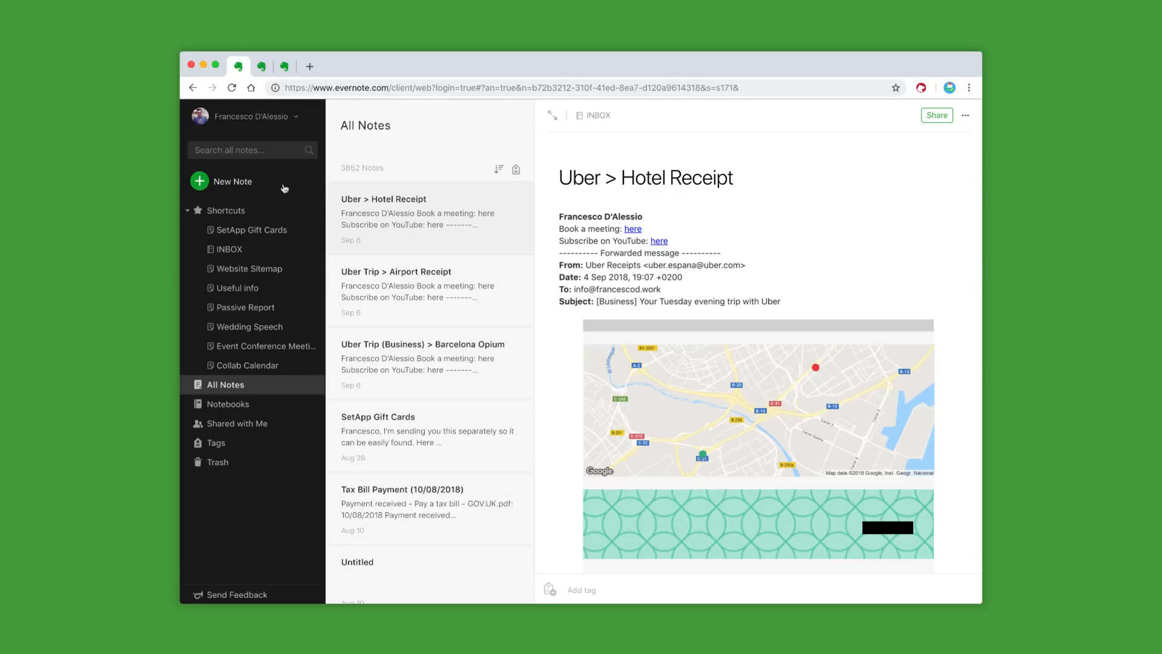
Step: Create an untitled note and show its templates gallery with Party Planning Checklist
left_click(232, 181)
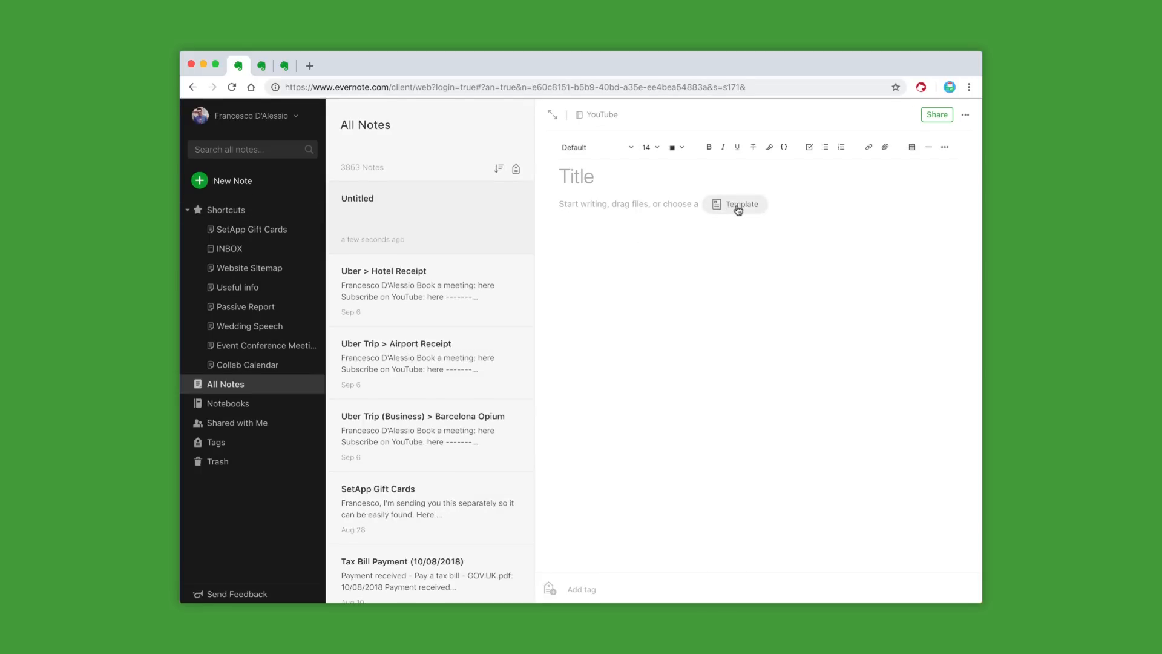
left_click(734, 204)
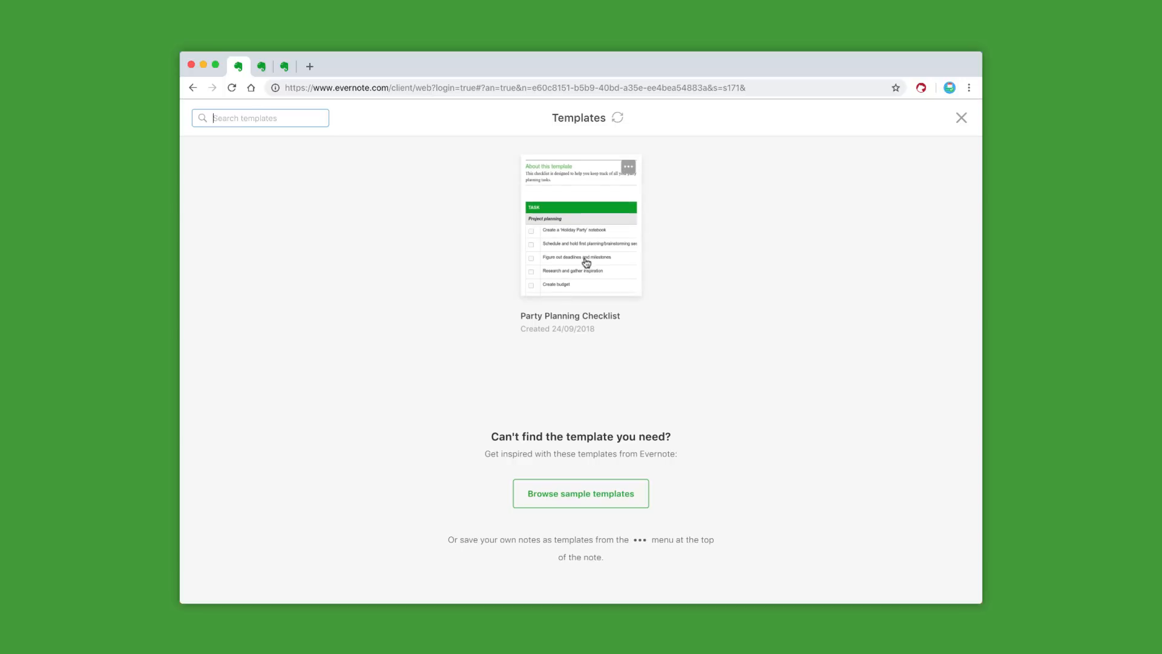
mouse_move(581, 493)
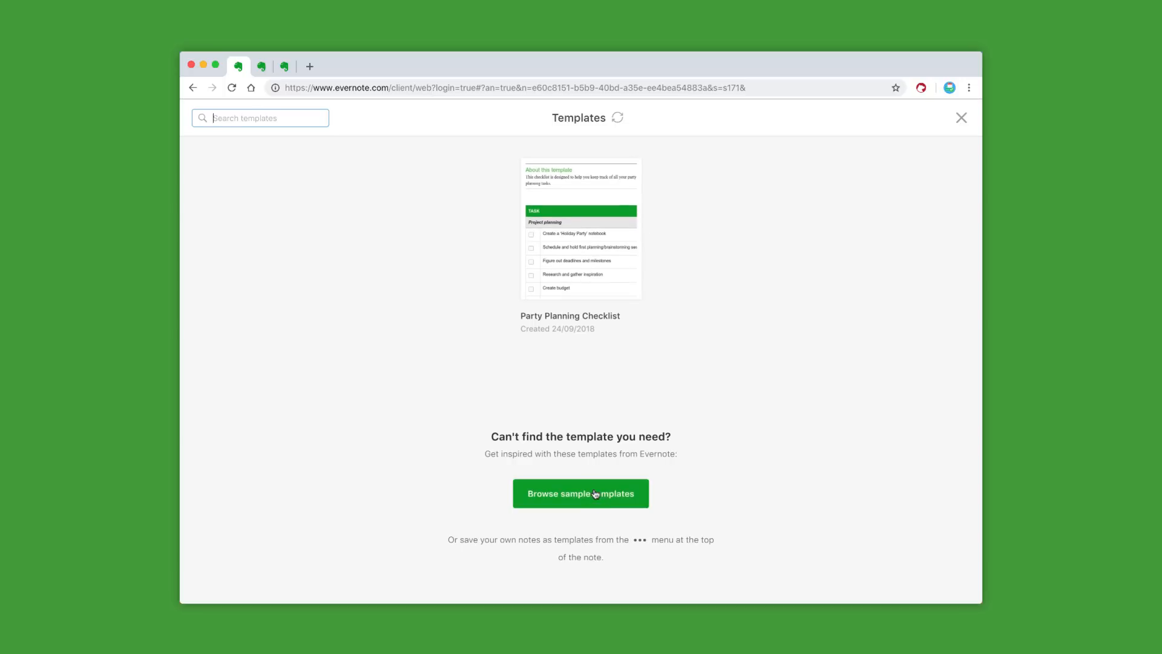
Step: Open evernote.com/templates in a new tab and show the For Life template collection
left_click(580, 492)
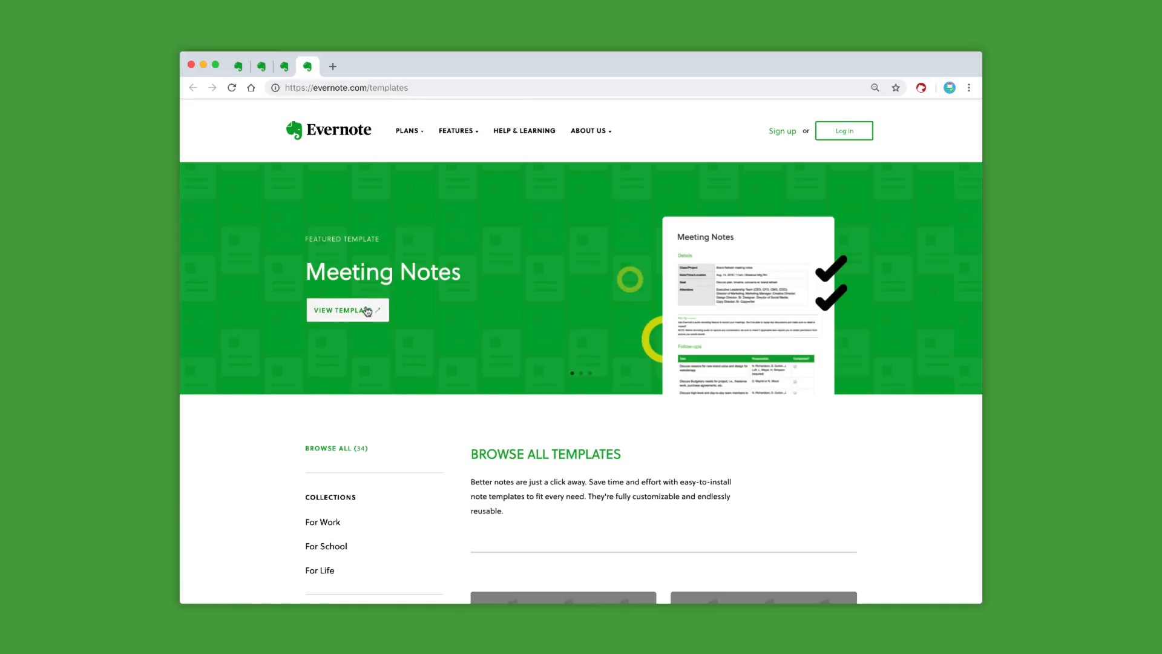
scroll("down", 3)
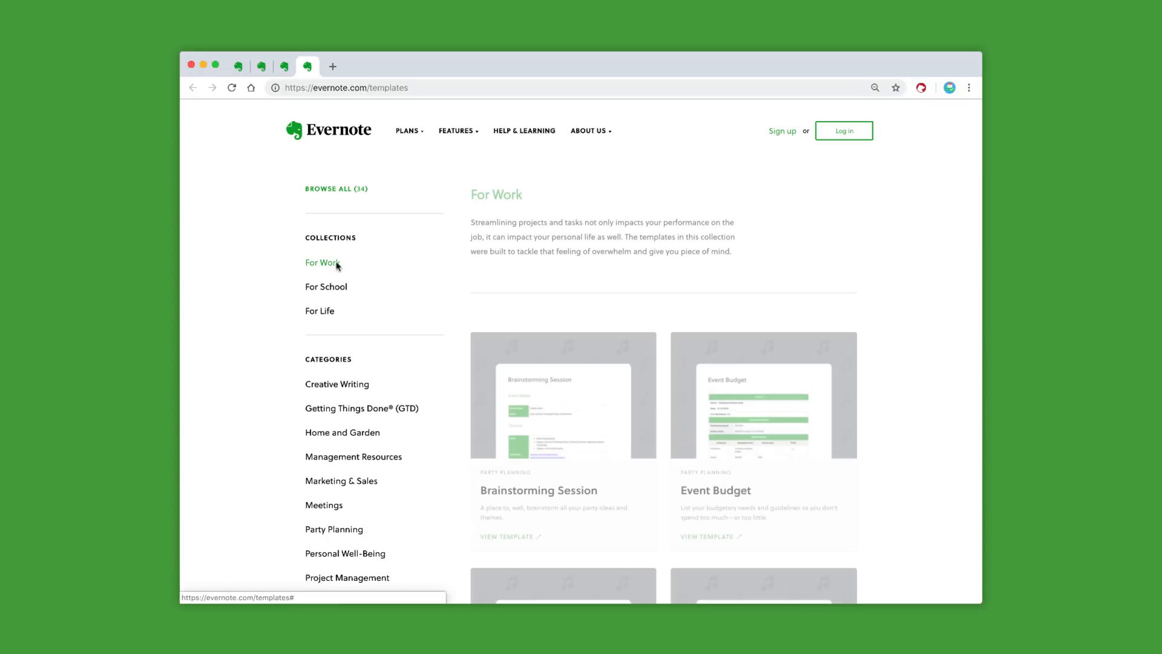
scroll("down", 3)
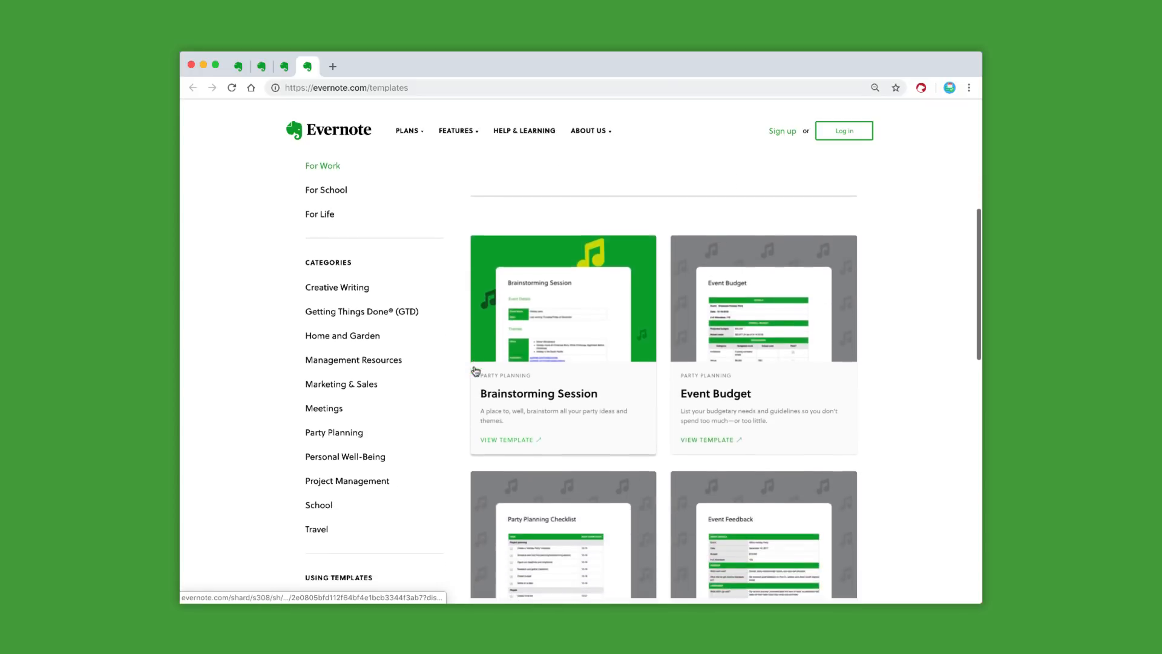
left_click(325, 190)
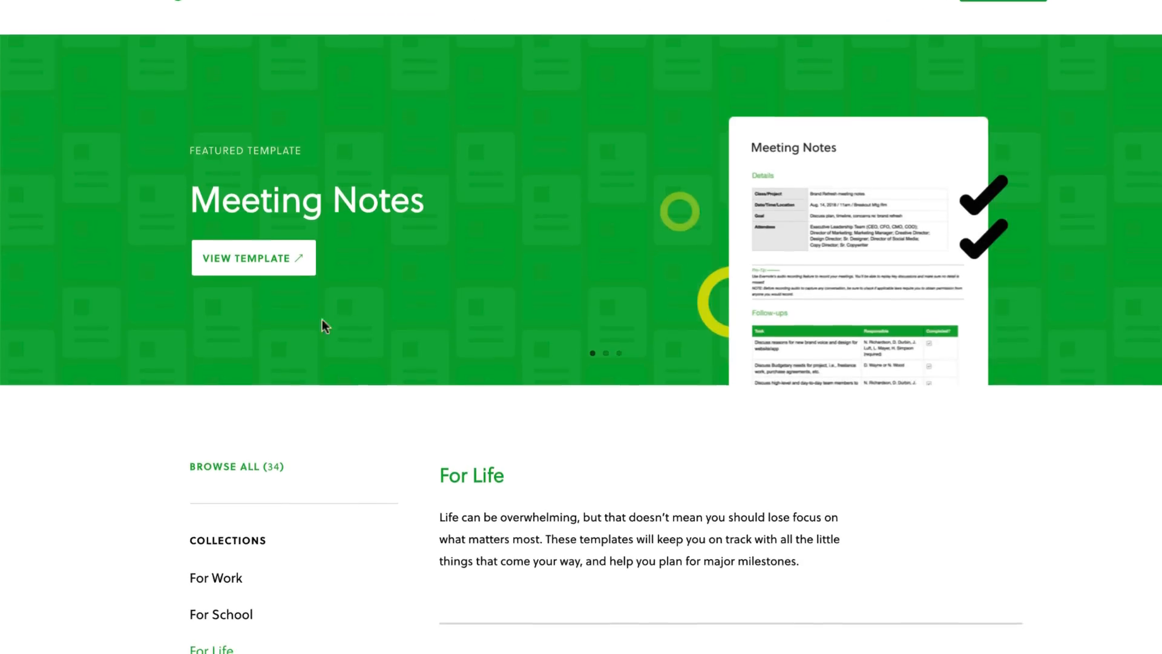
Step: Save the Meeting Notes template to the account and return to Evernote Web
left_click(253, 258)
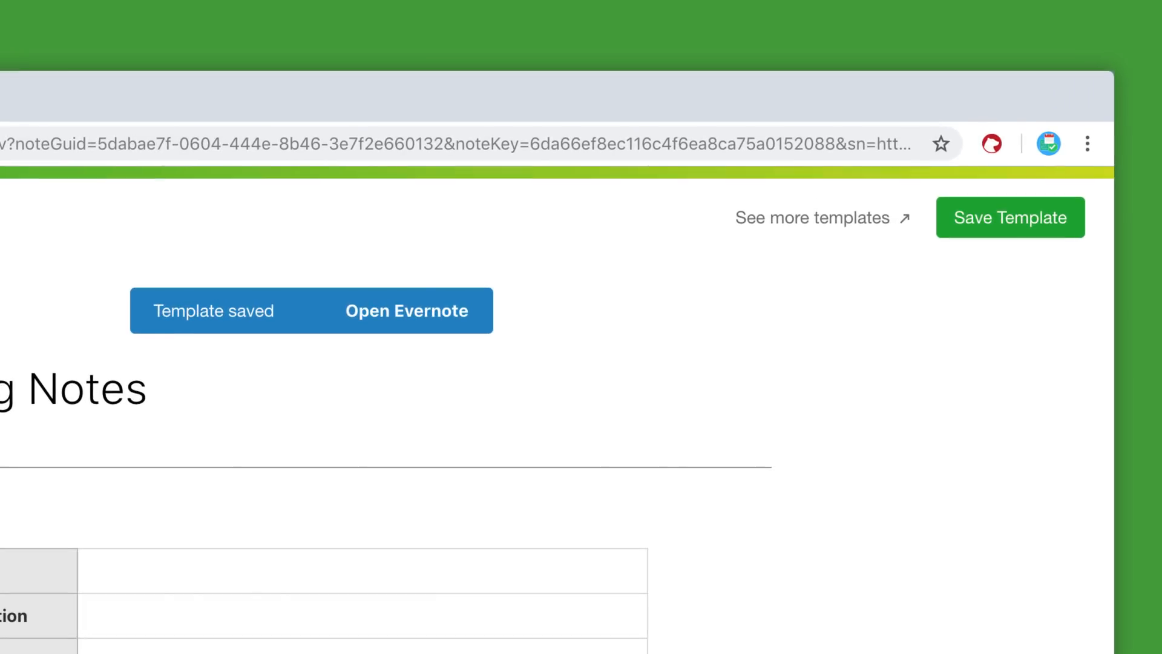
left_click(406, 311)
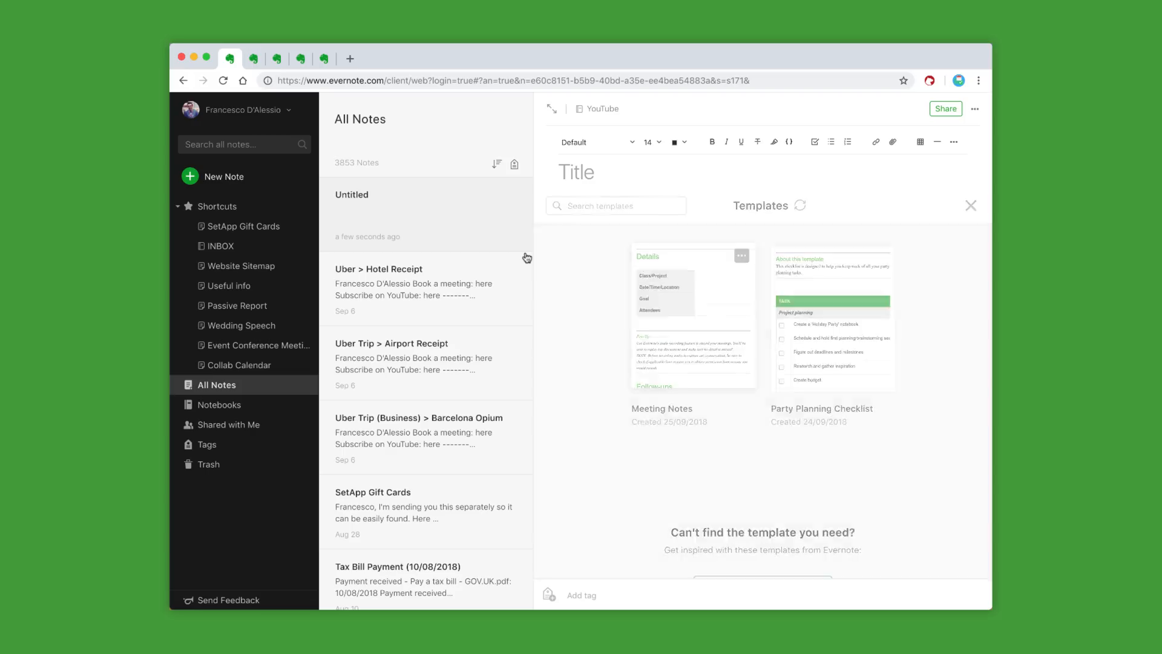
Step: Apply Meeting Notes to the note titled 'Meeting Notes | Tuesday', then open GTD Weekly Review
left_click(661, 319)
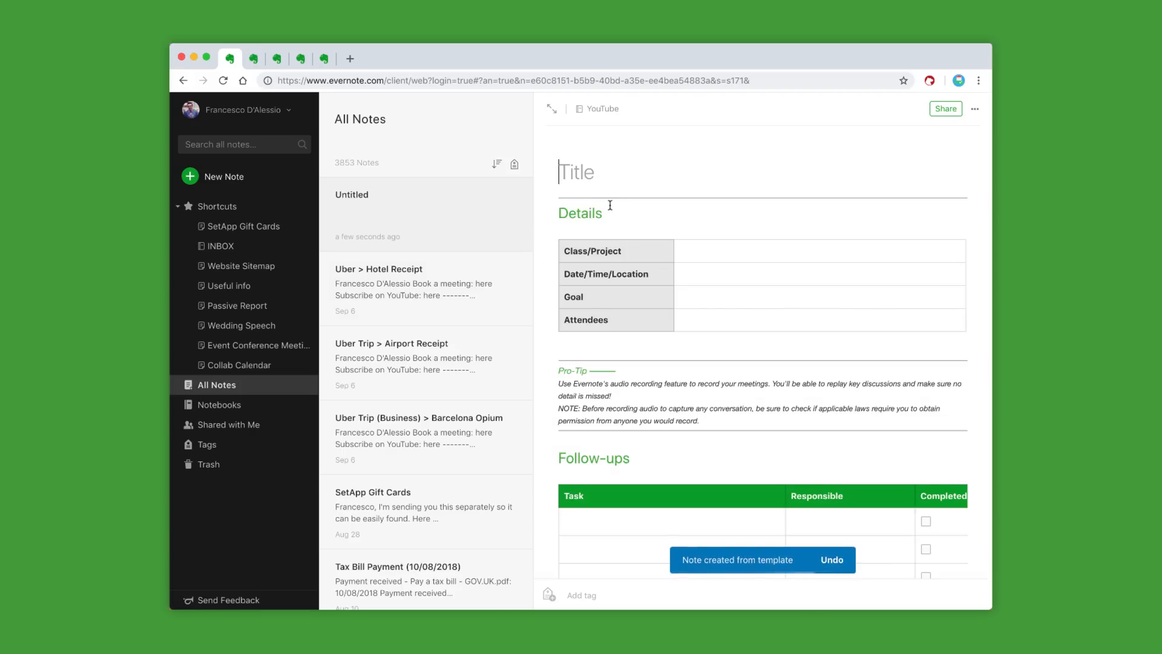
type("Meeting Notes | Tuesday")
left_click(820, 251)
type("YouTube review of Evernote Templates")
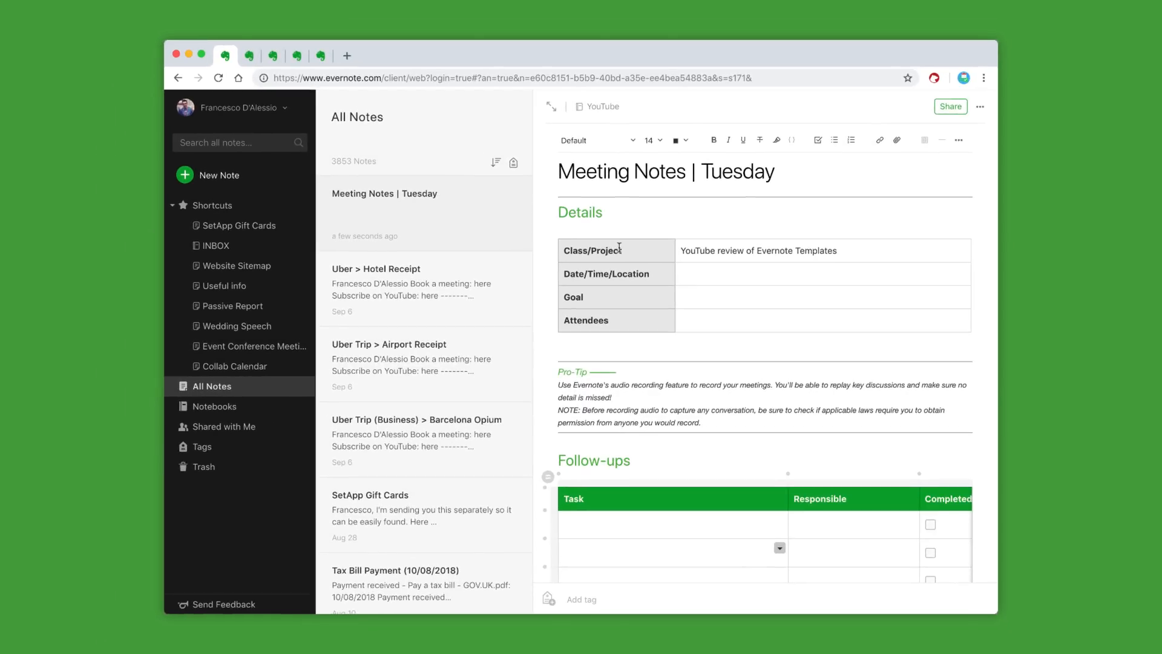
mouse_move(283, 77)
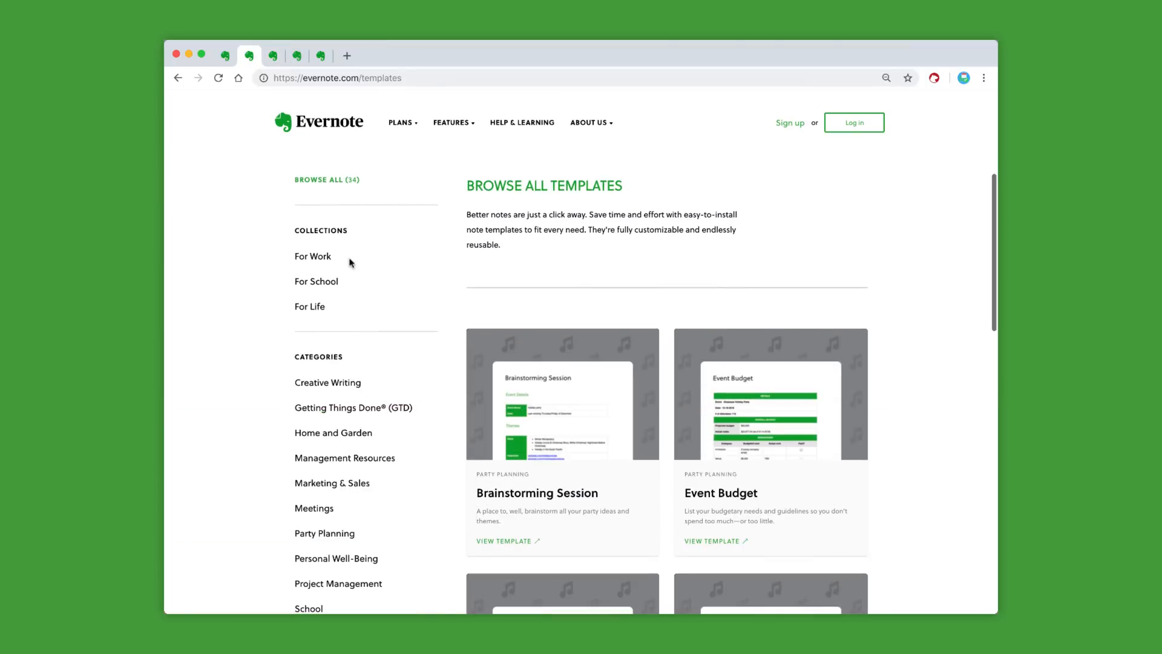
left_click(353, 406)
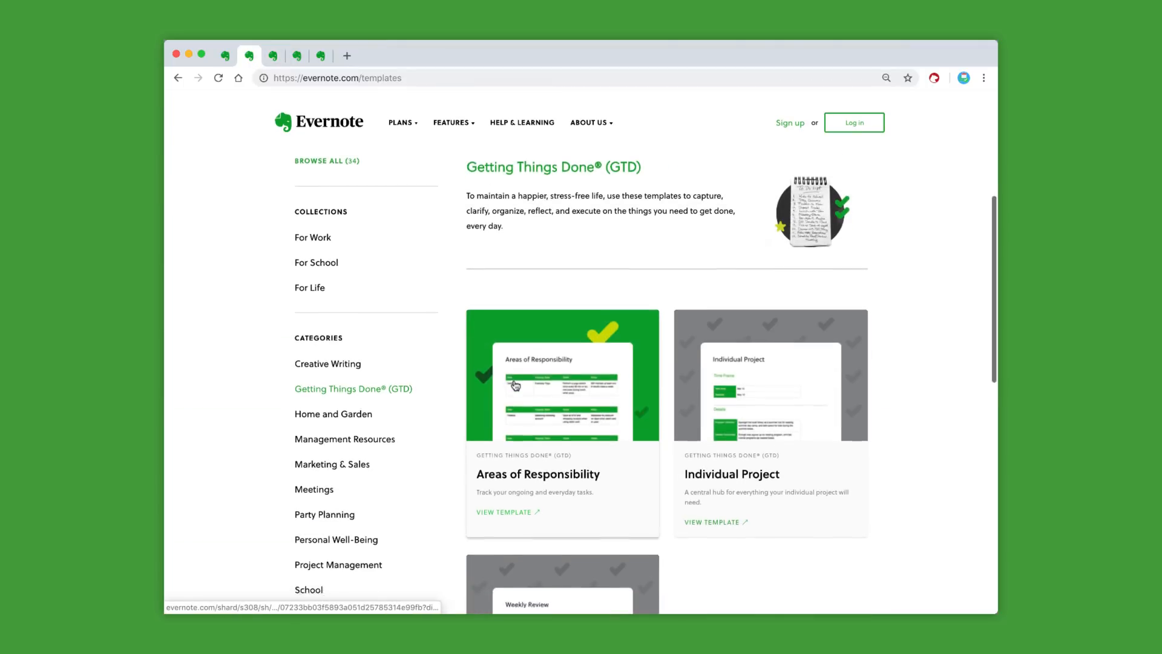
left_click(515, 385)
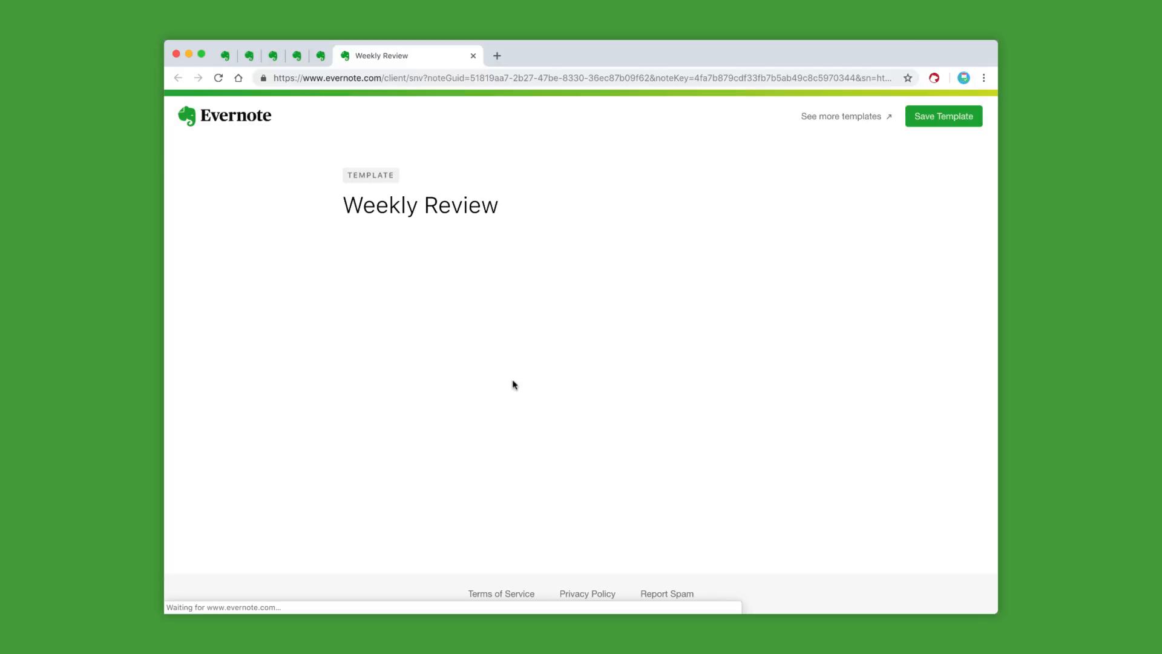
scroll("down", 3)
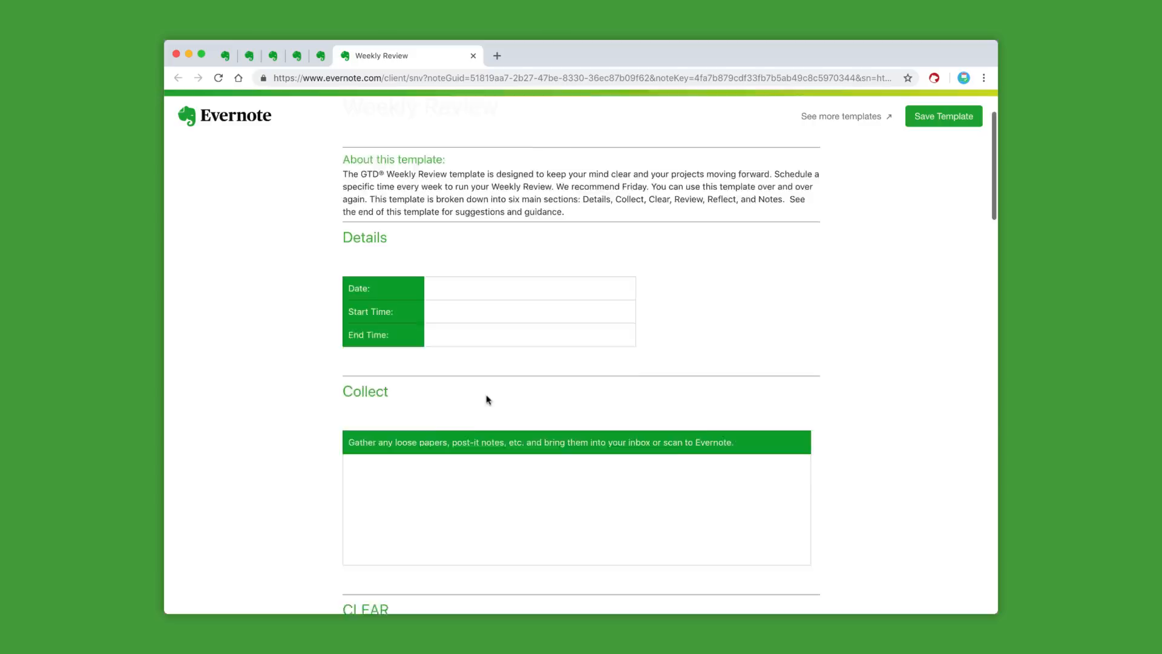
scroll("down", 3)
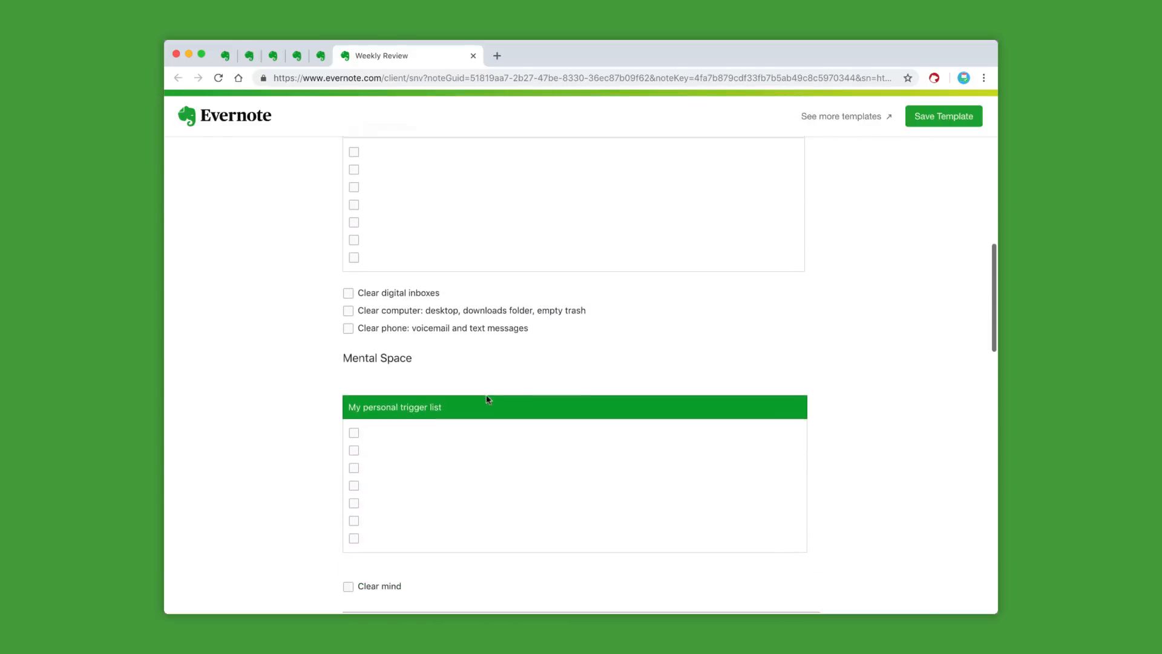
scroll("down", 3)
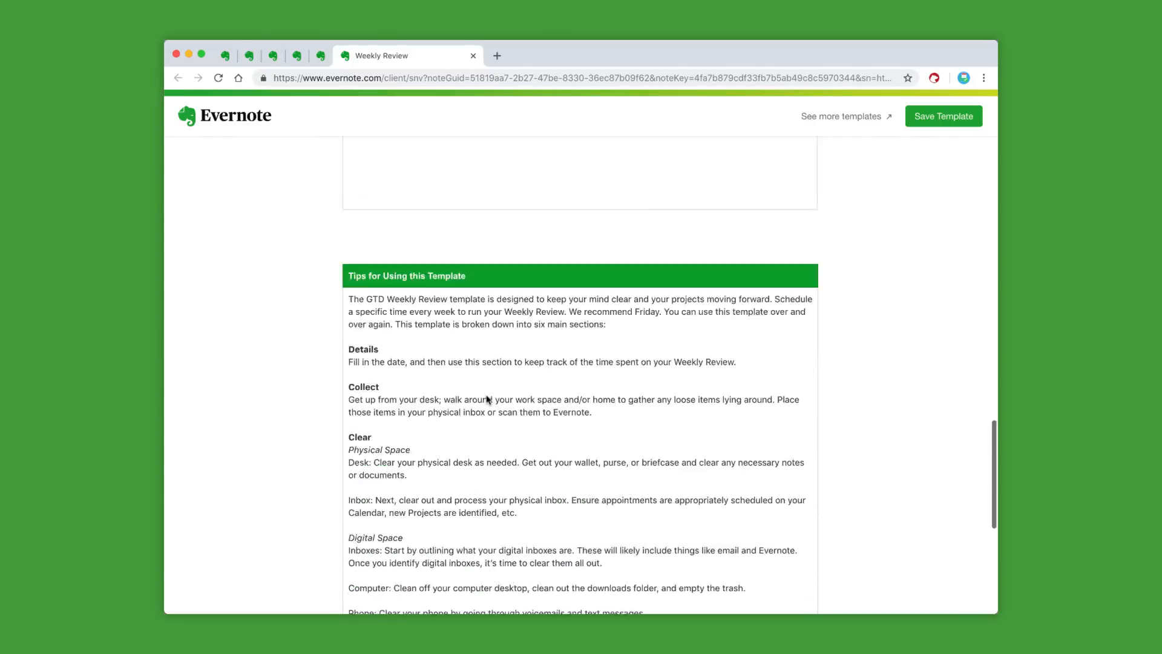